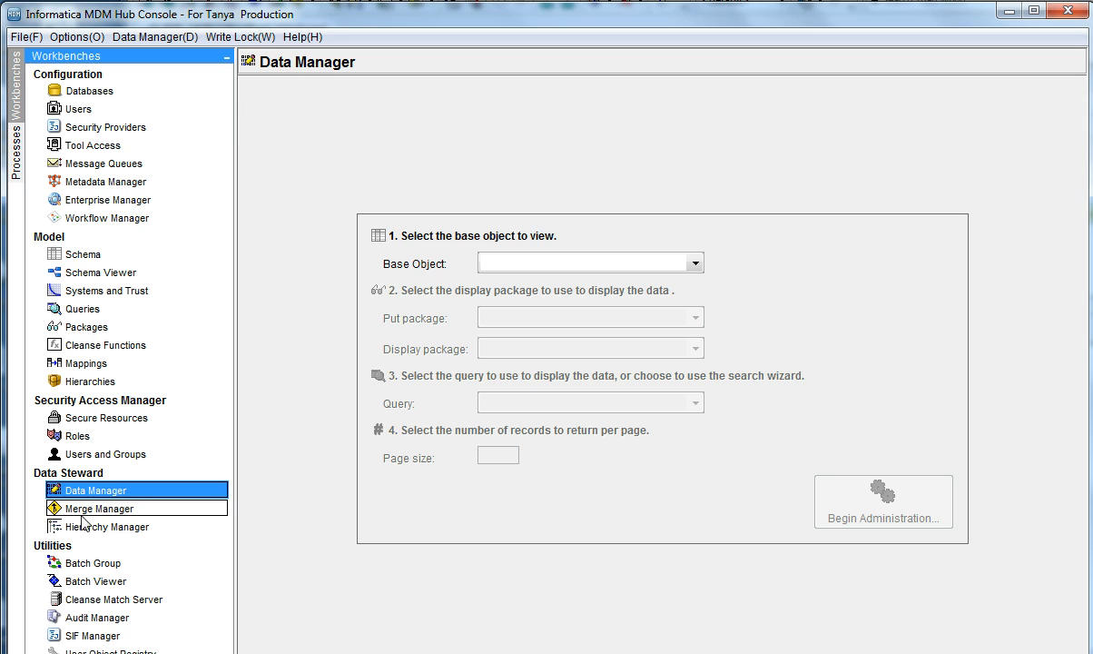
- Open Merge Manager and select PKG Person as the merge package
click(100, 508)
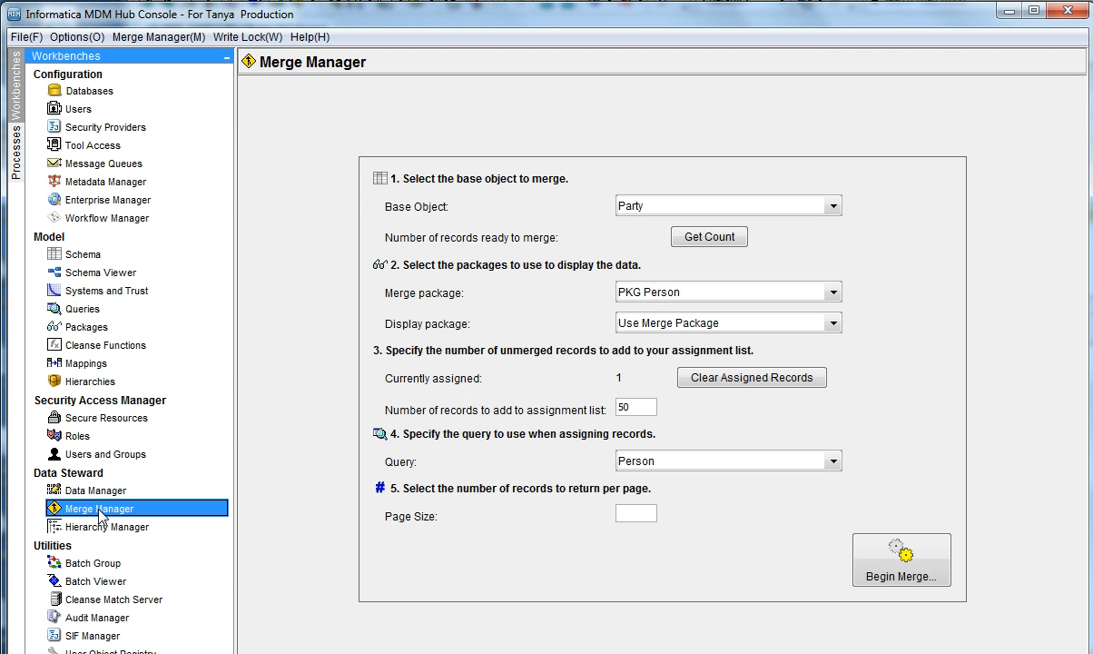
mouse_move(852, 246)
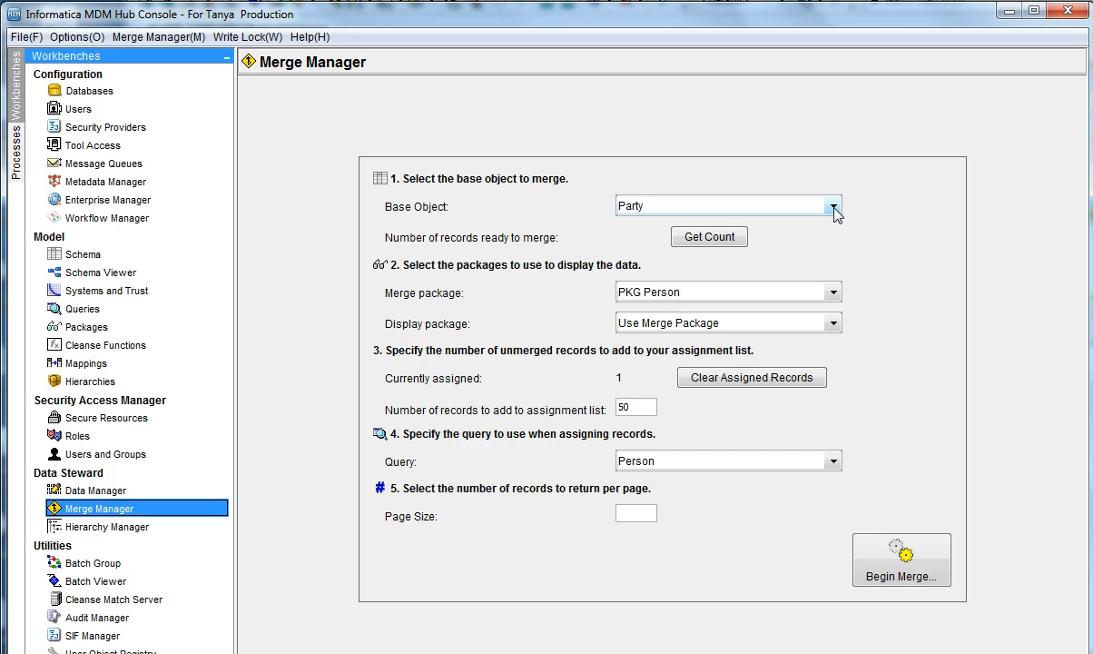
mouse_move(849, 291)
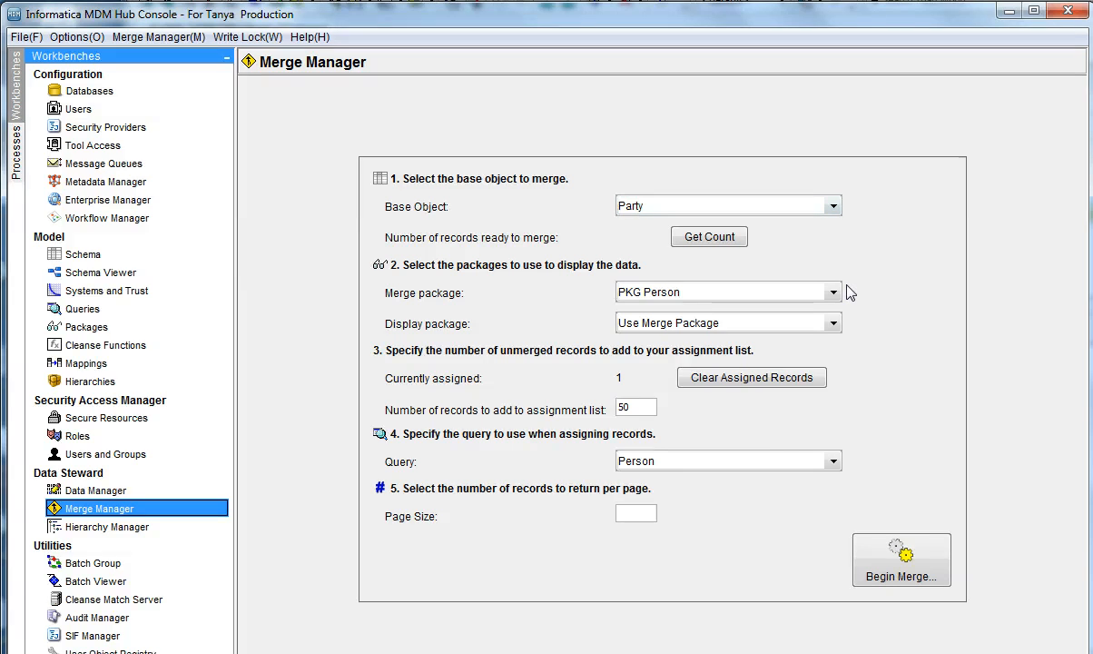
click(832, 292)
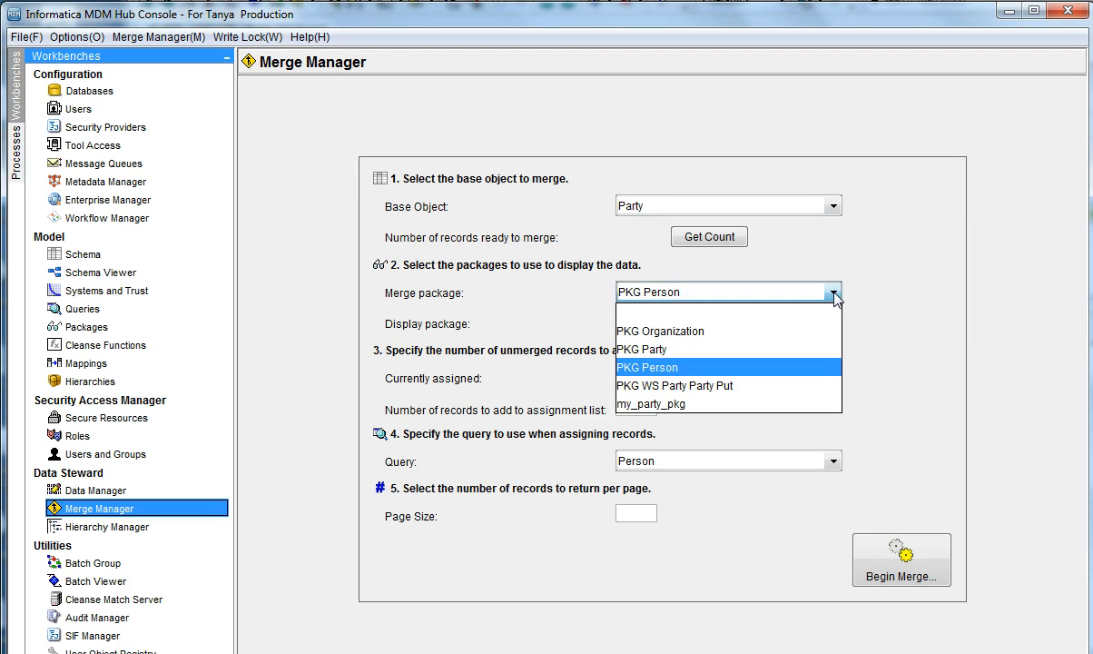
mouse_move(658, 373)
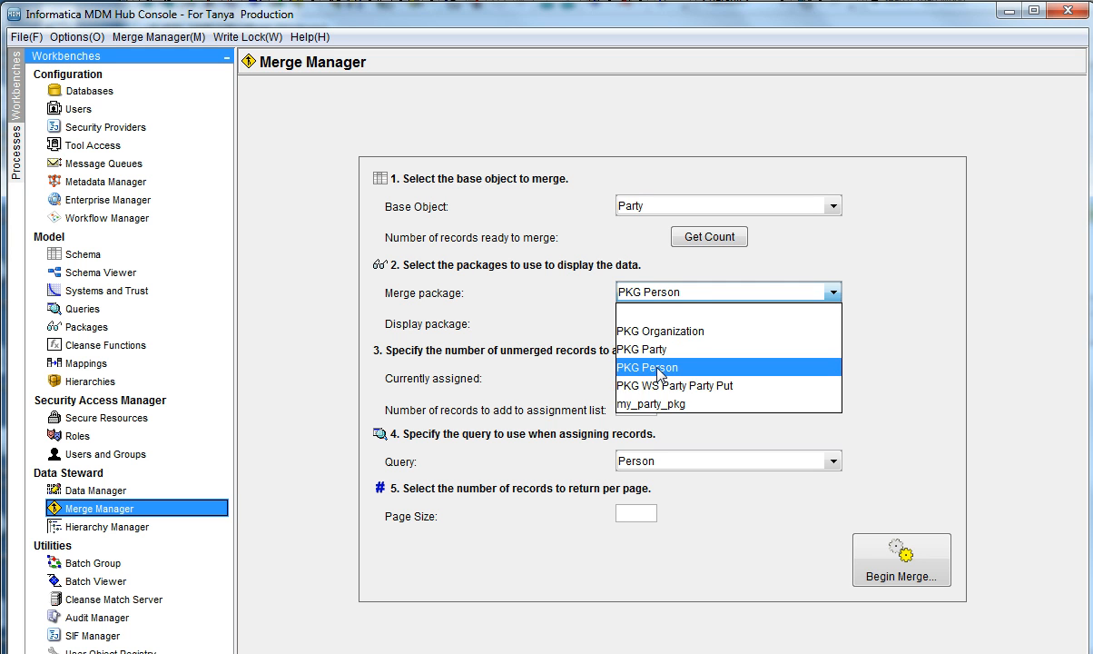
click(648, 367)
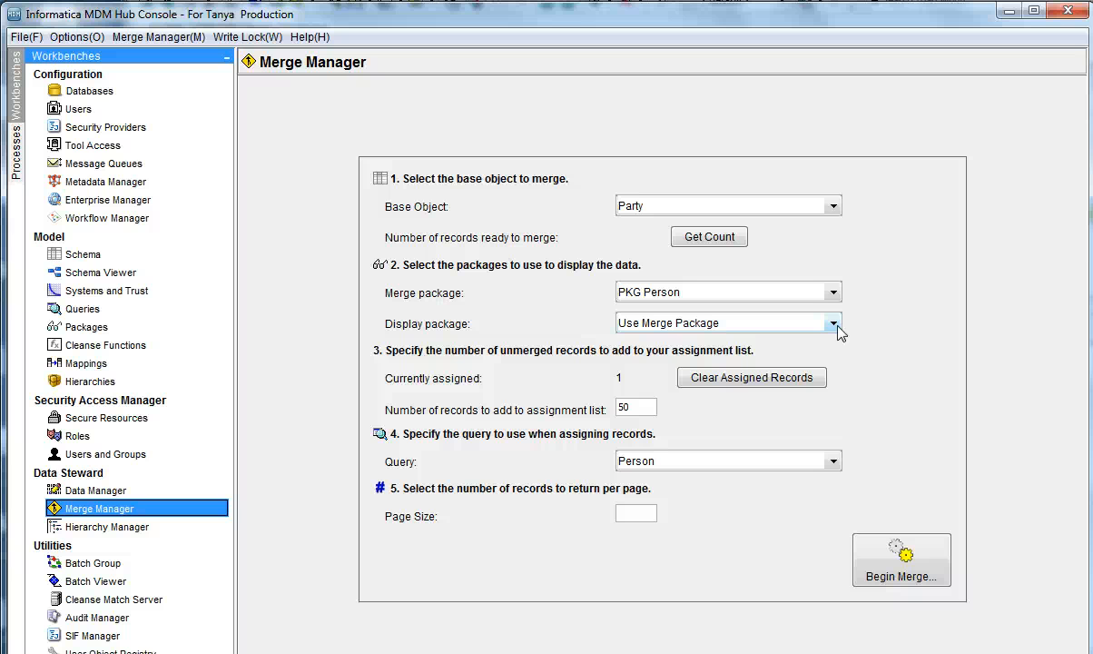
click(834, 322)
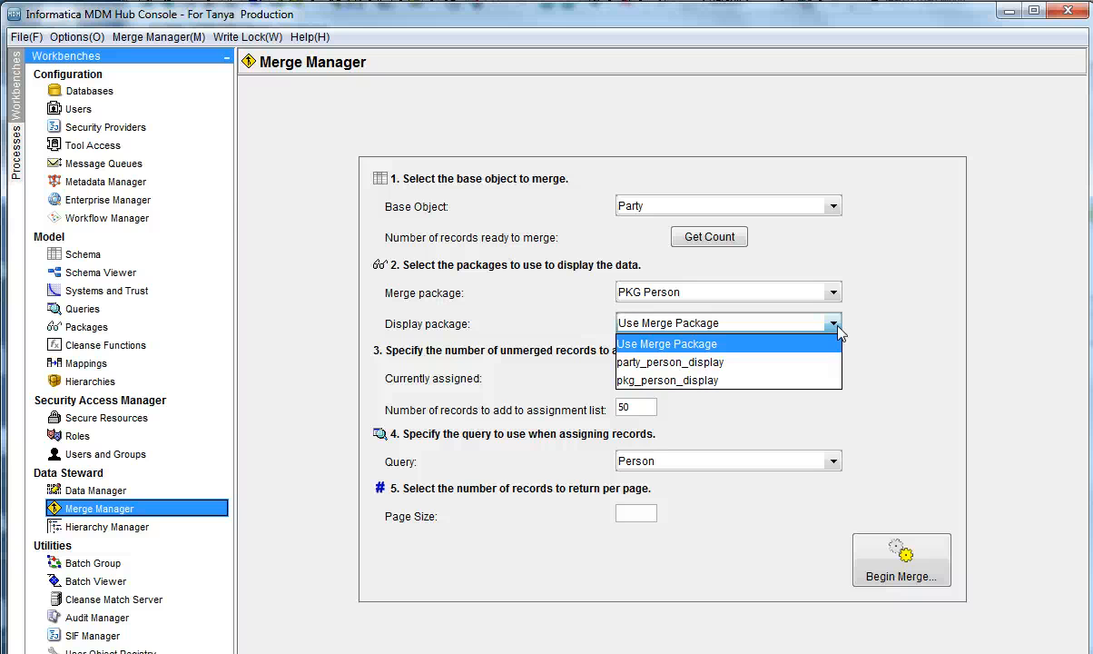
mouse_move(690, 361)
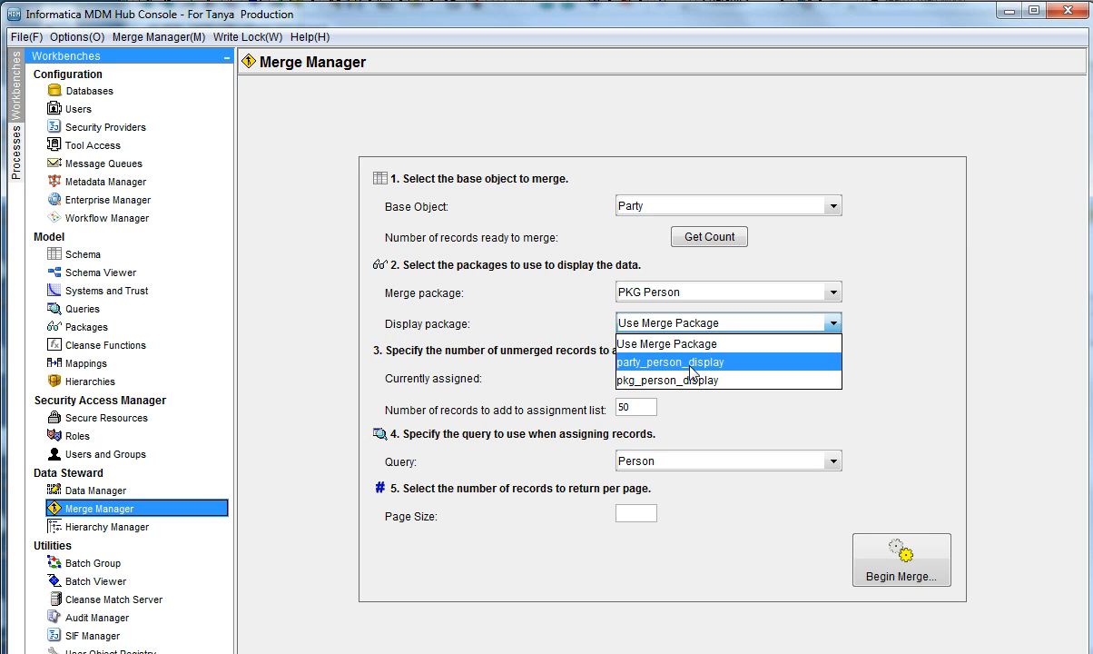
mouse_move(694, 343)
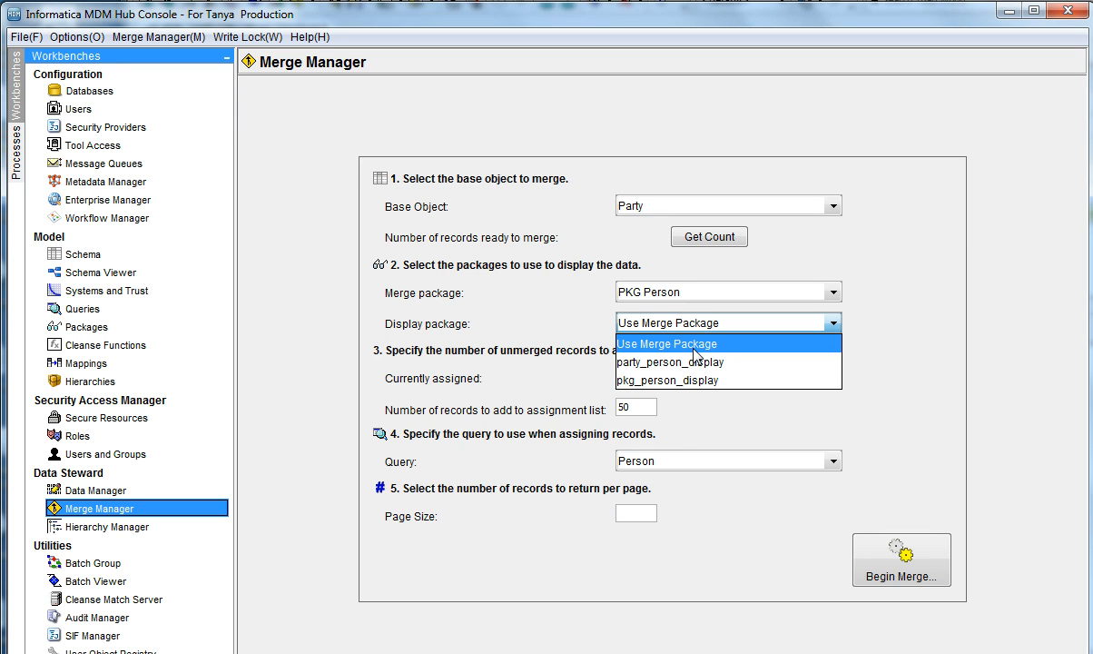
mouse_move(695, 361)
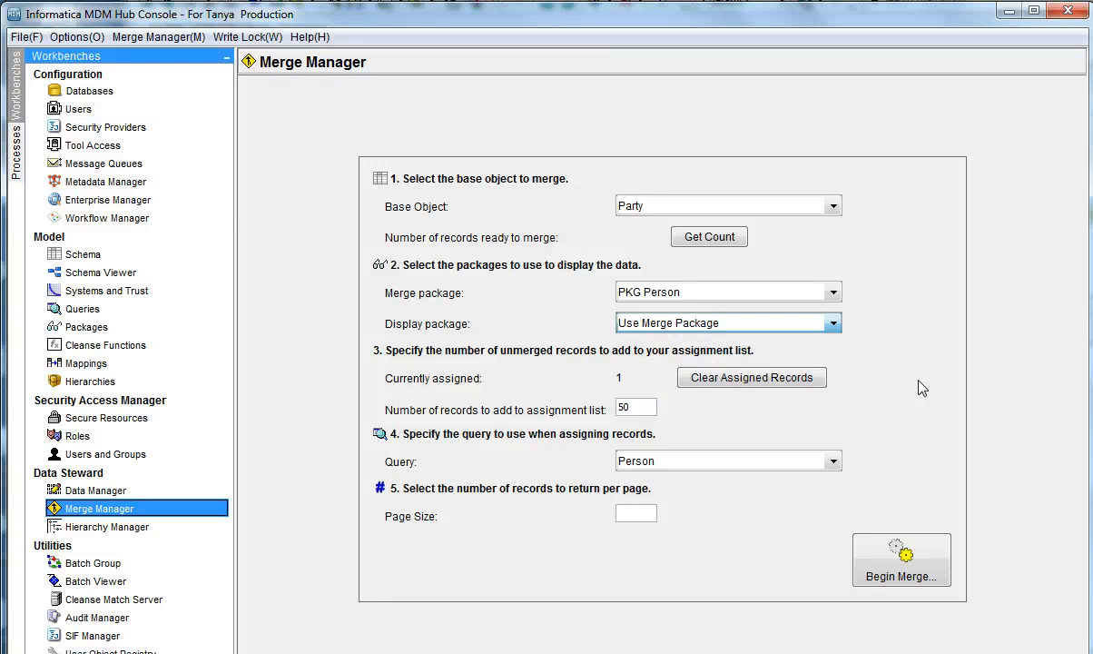
mouse_move(752, 377)
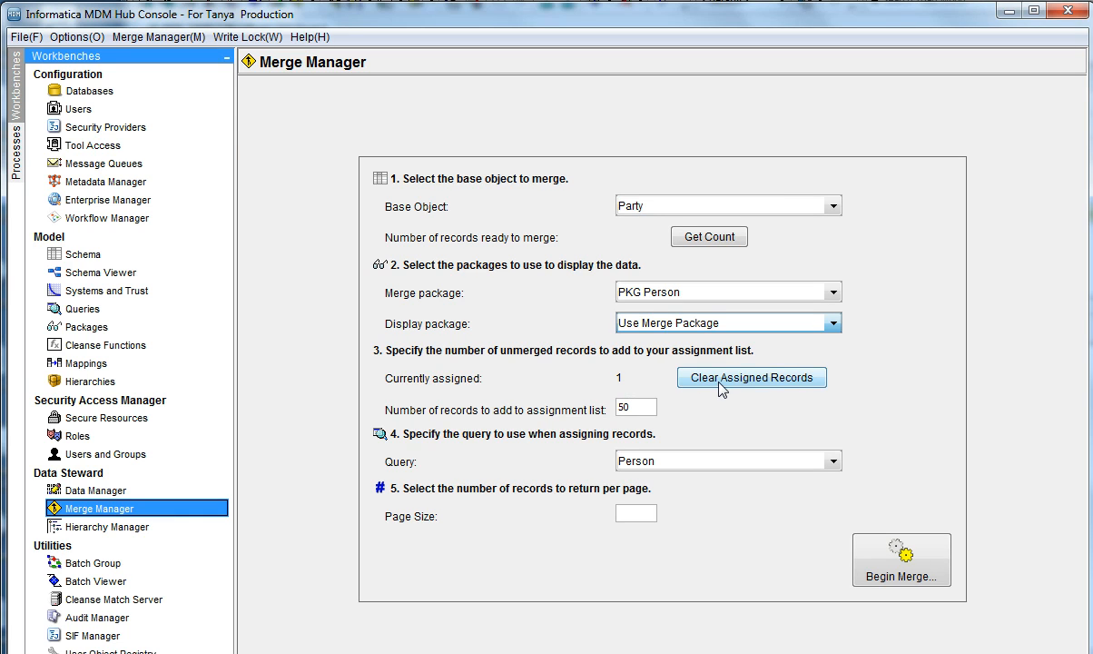
- Clear the assigned records from 1 to 0, then pick an assignment query
click(751, 377)
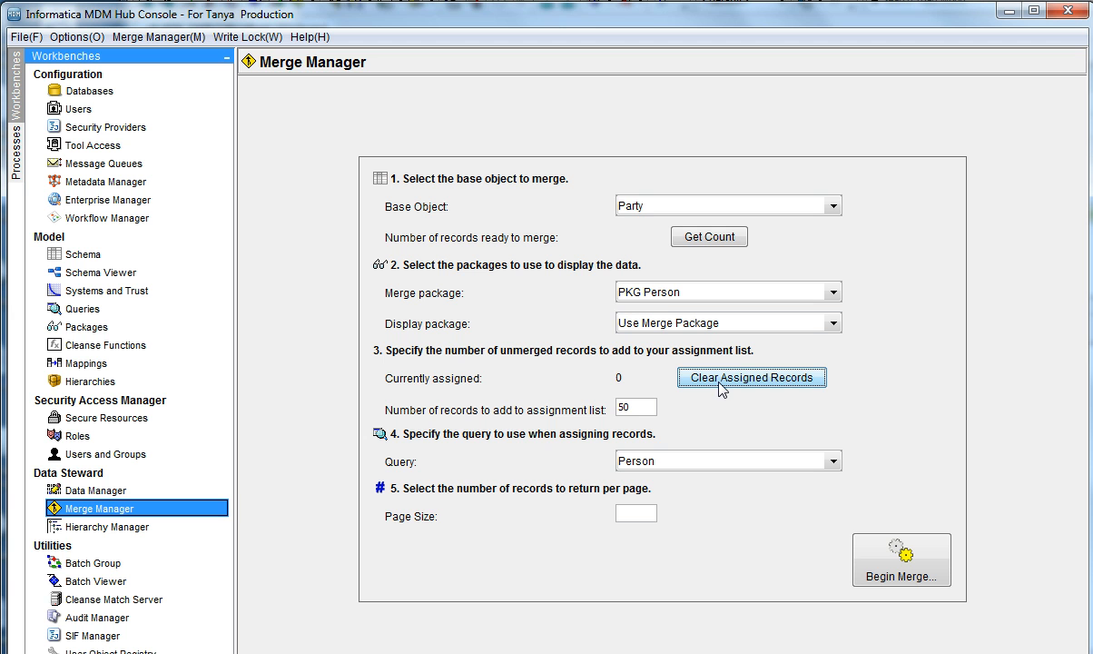
click(635, 406)
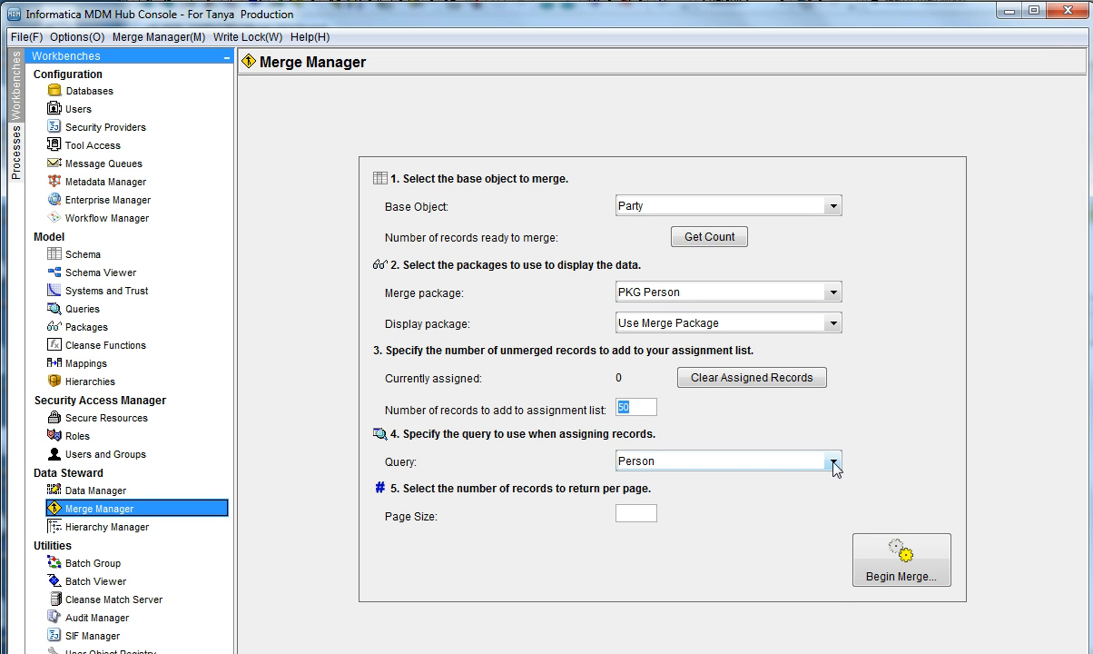
click(831, 460)
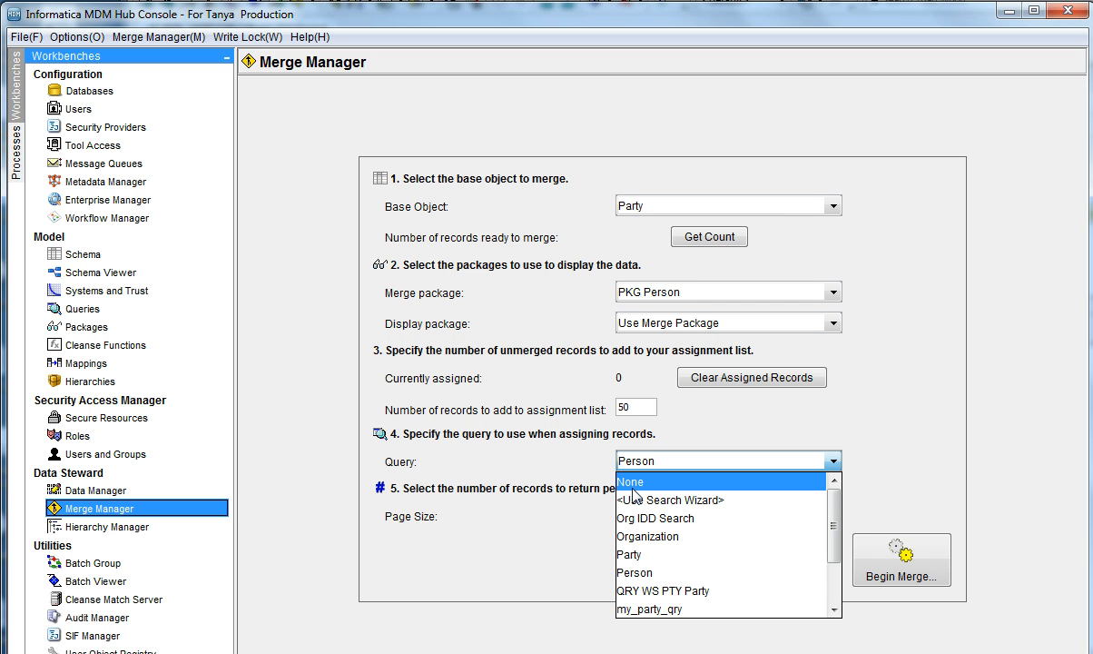
click(630, 481)
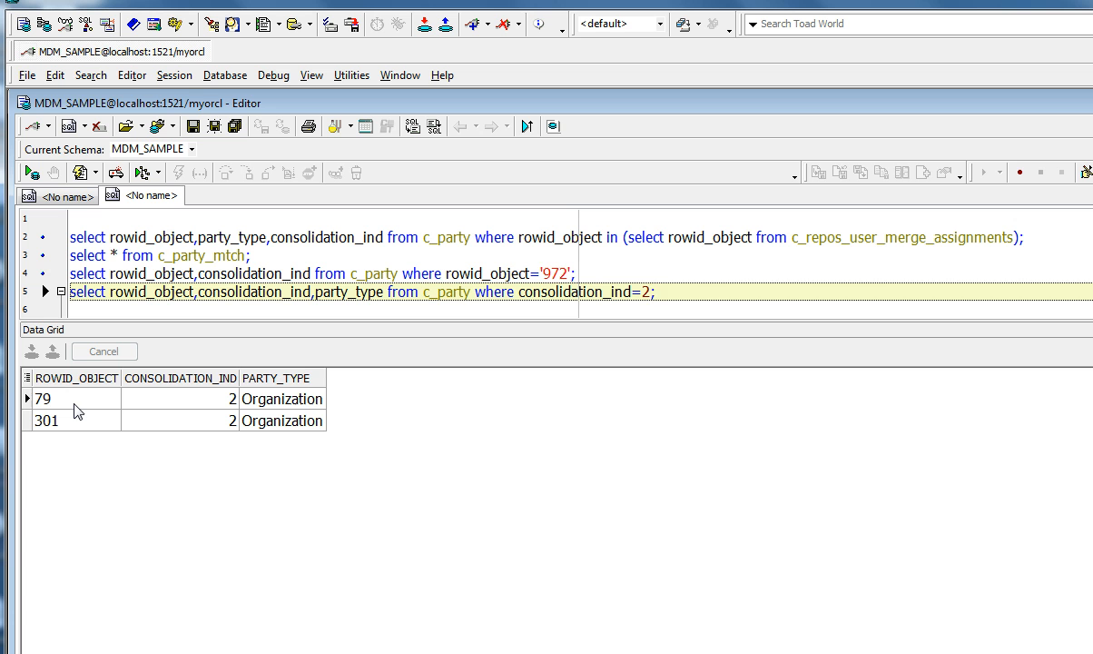
mouse_move(295, 416)
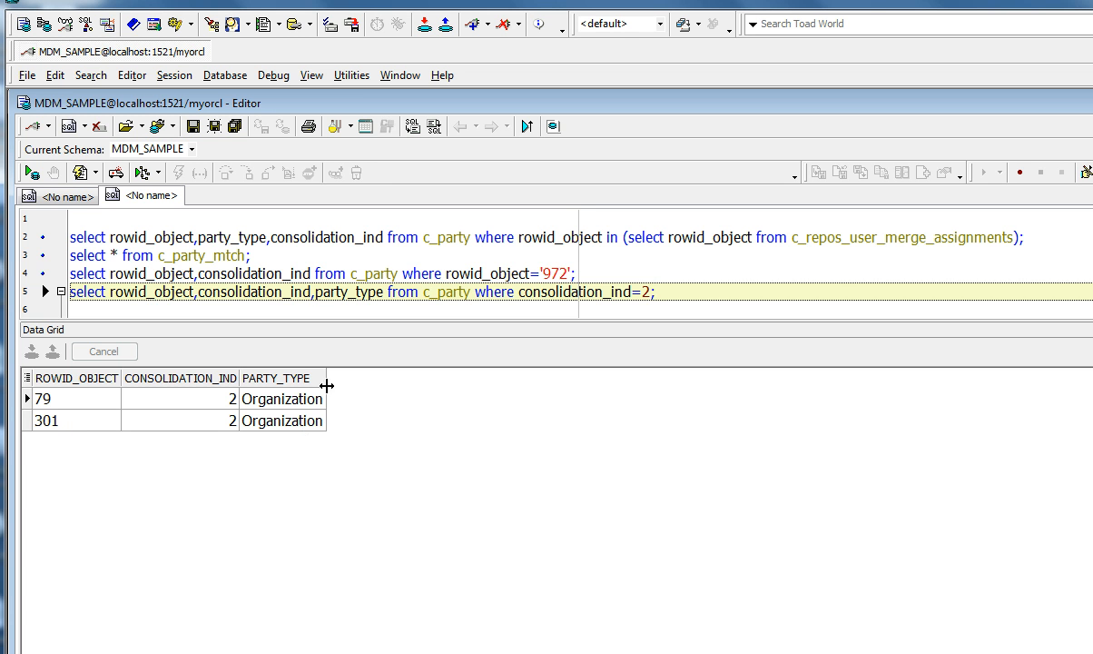
- Set the assignment query to None after confirming record 972 matches 1882
click(264, 255)
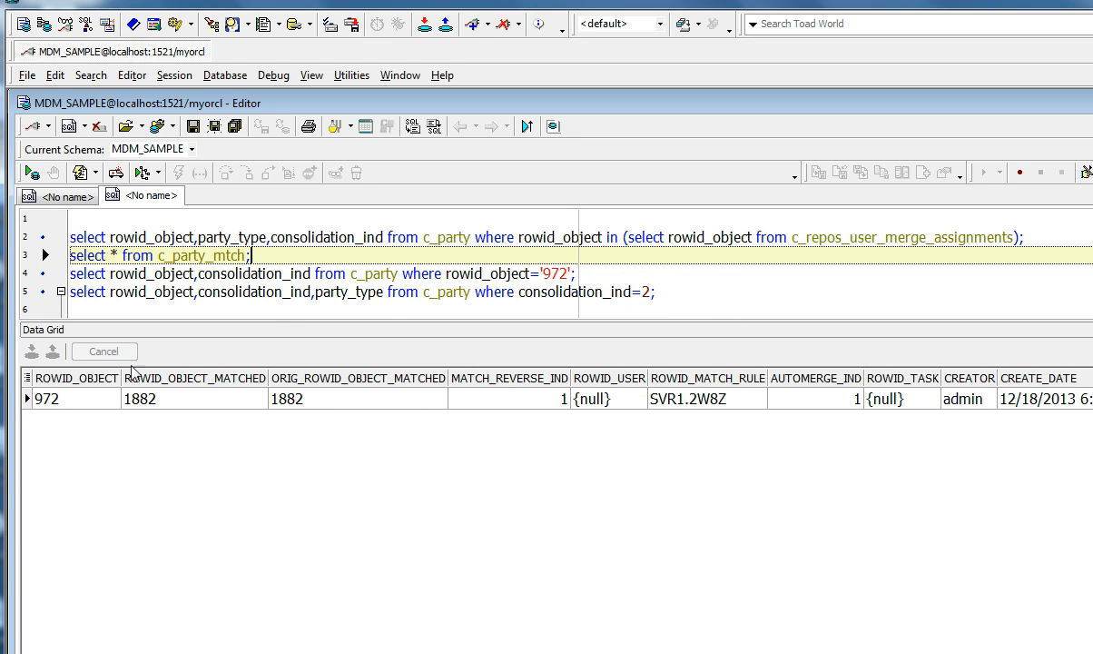
click(586, 273)
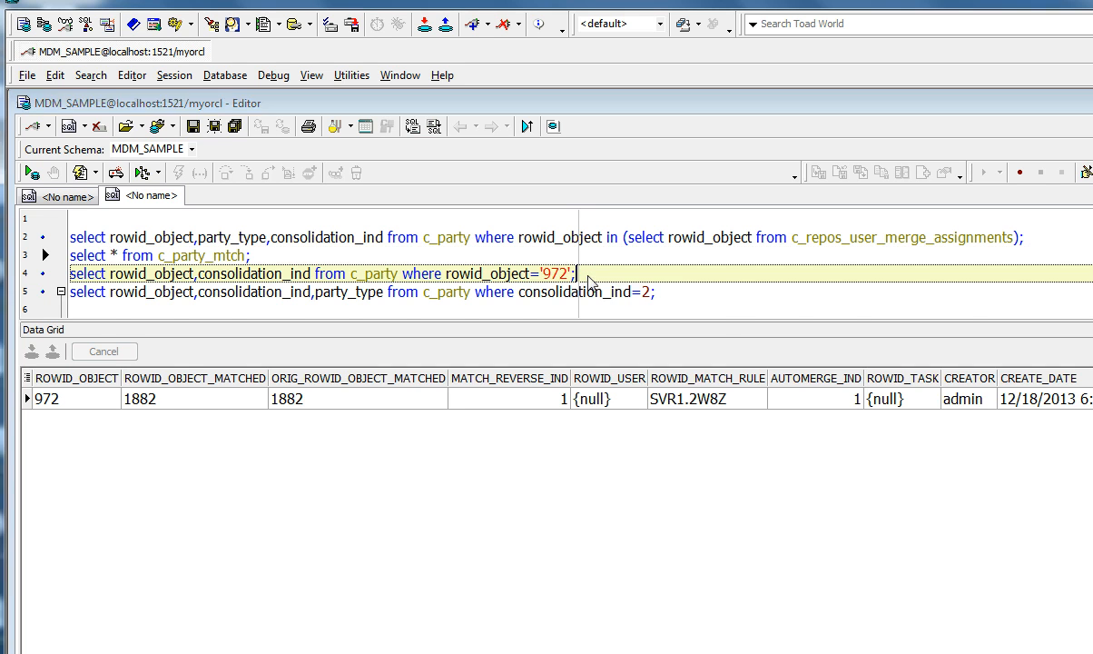
click(589, 274)
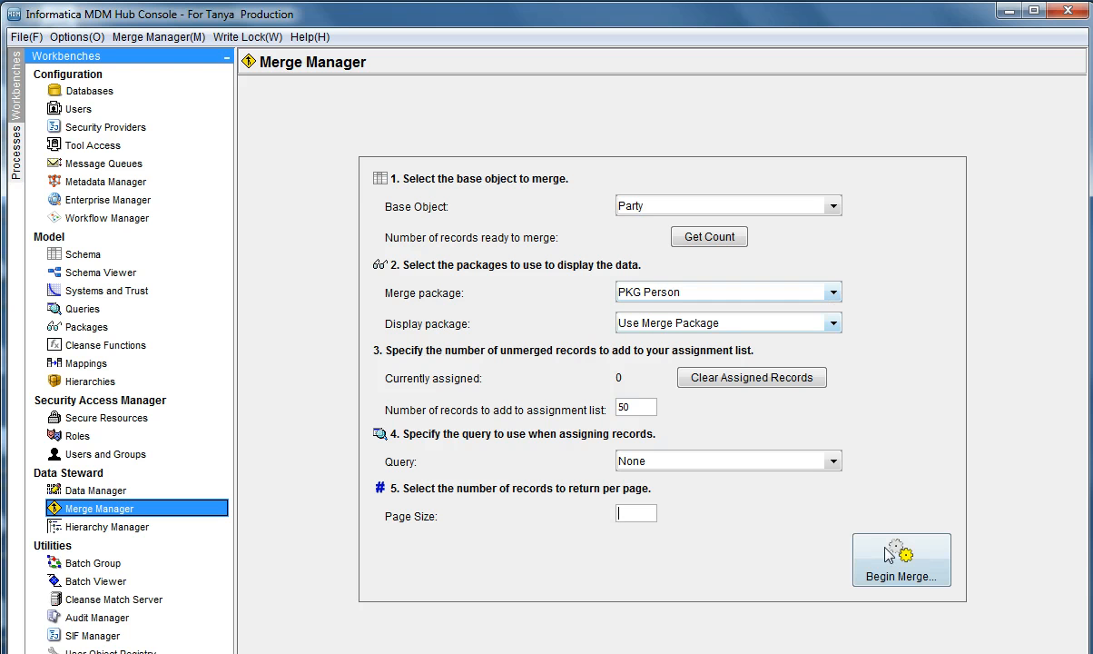
- Begin Merge with Query set to None to assign Party merge candidates
click(901, 559)
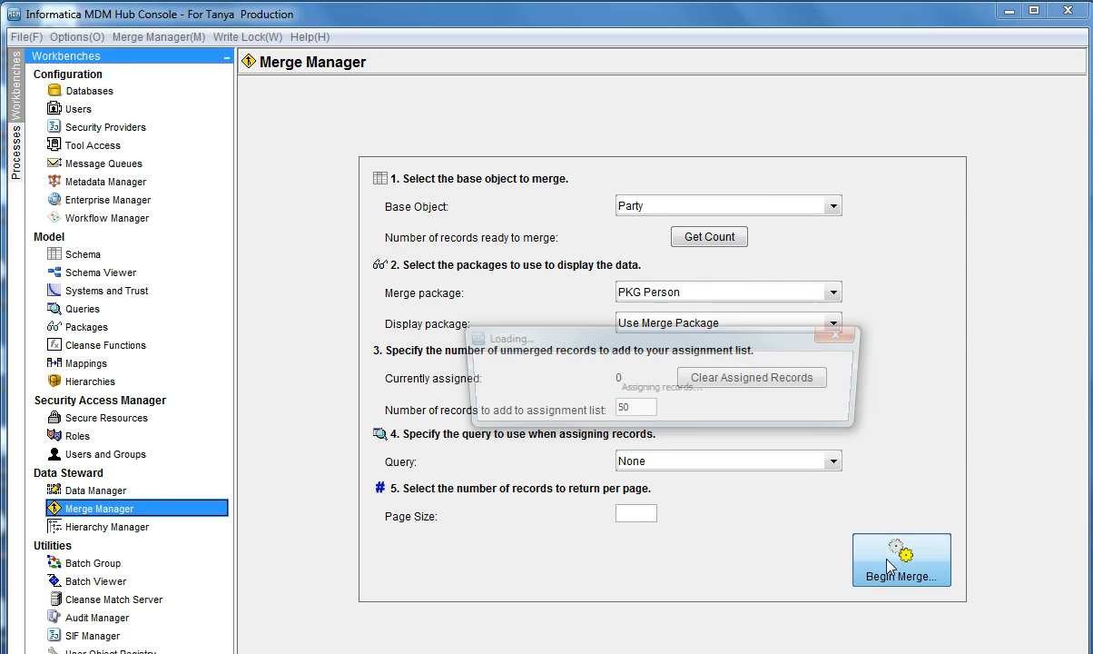
click(901, 559)
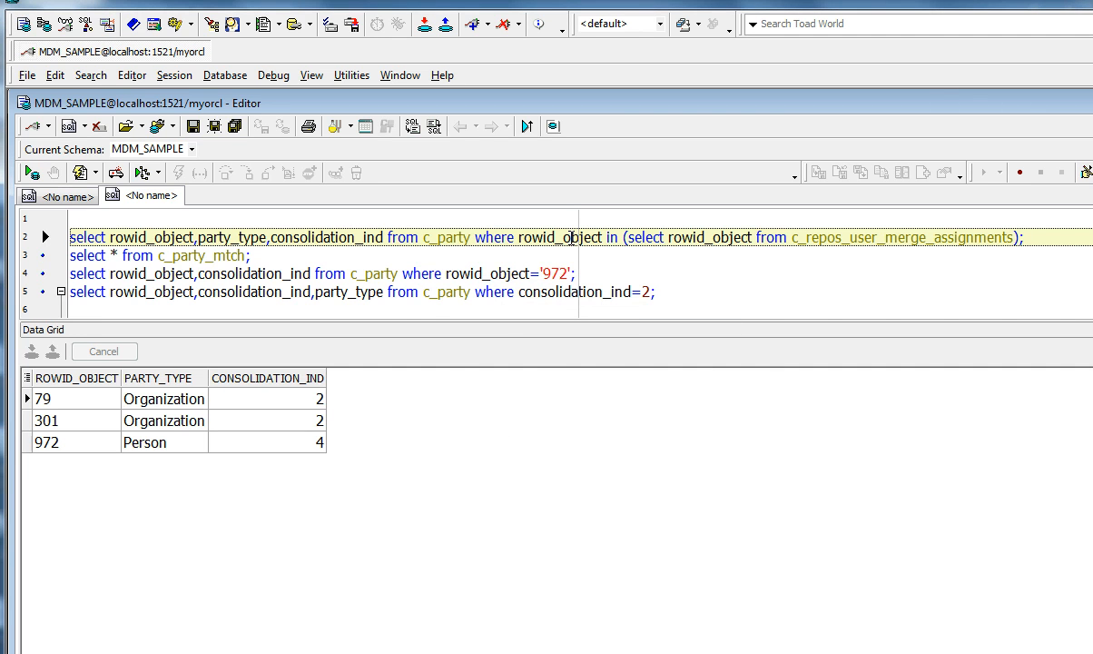
mouse_move(175, 445)
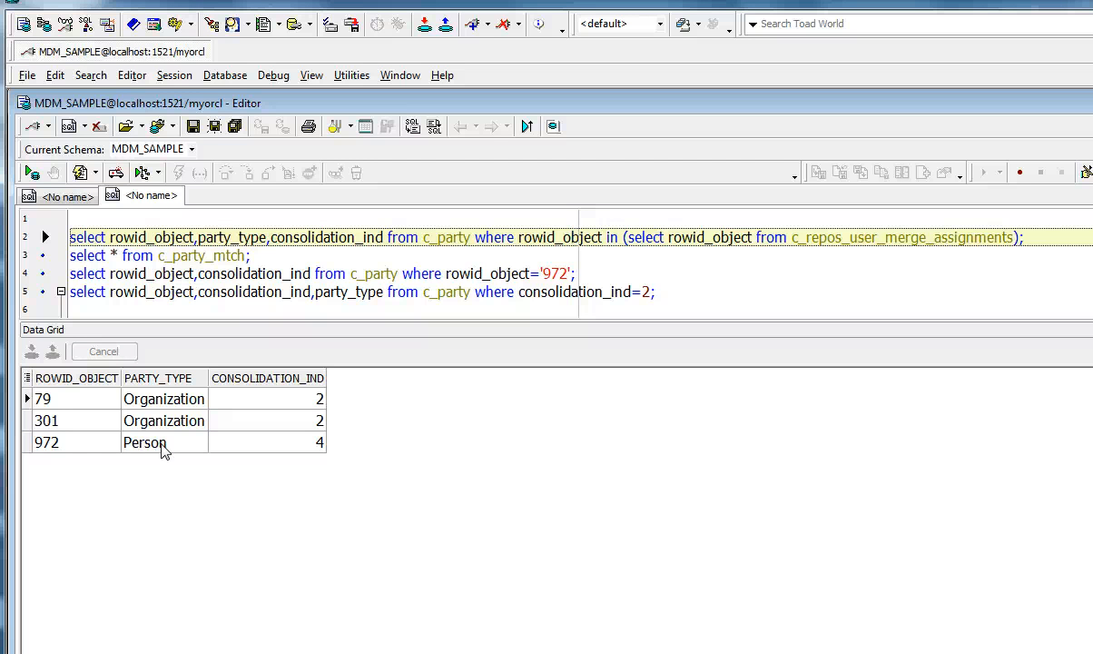
mouse_move(163, 446)
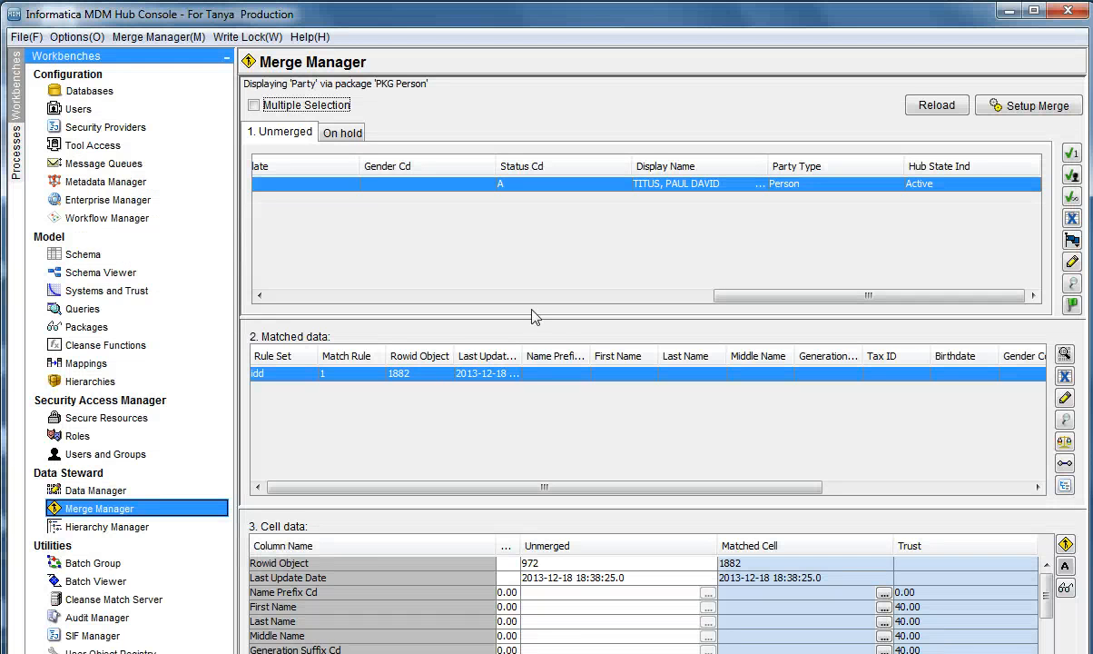
mouse_move(748, 239)
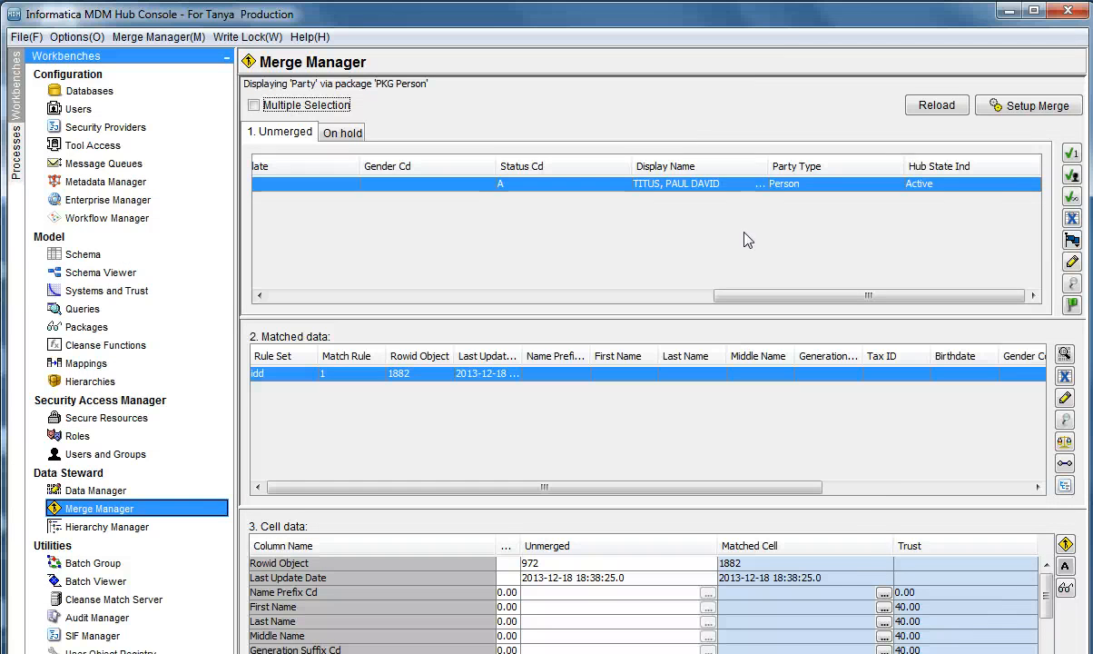
- Set the query to Person, clear the three assigned records, and begin merging again
click(1029, 105)
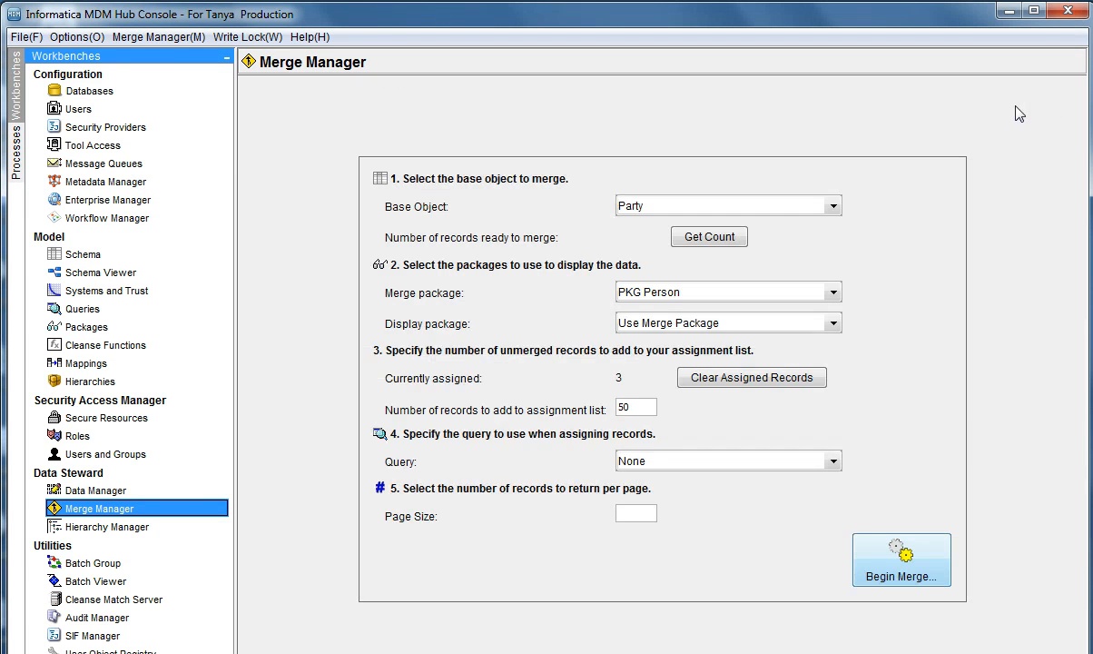
mouse_move(858, 363)
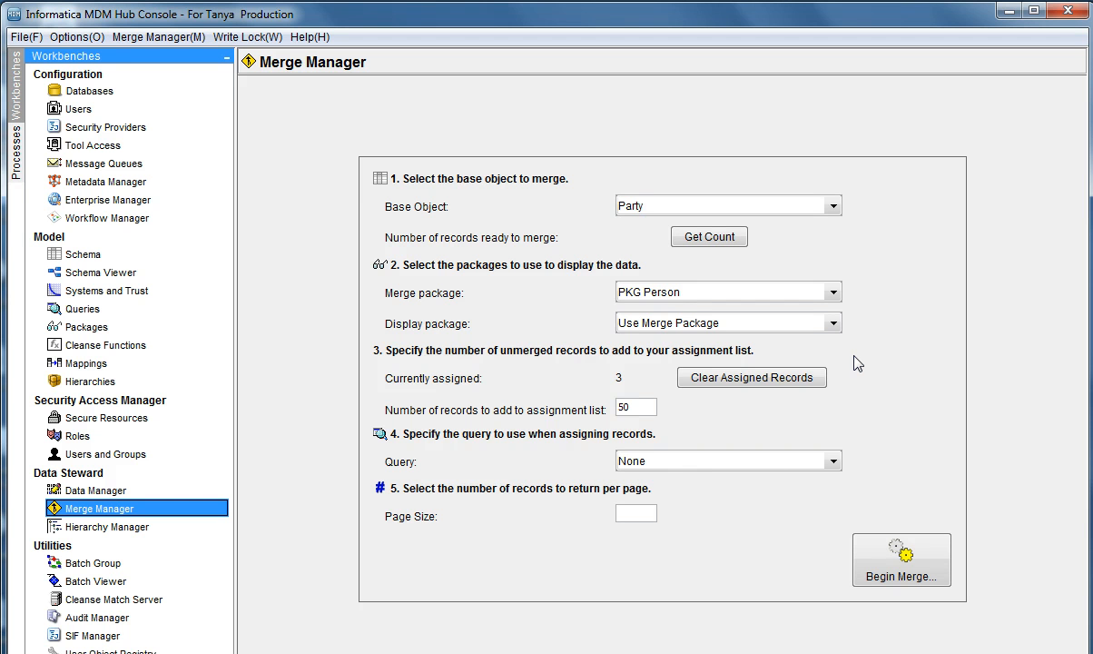
click(829, 461)
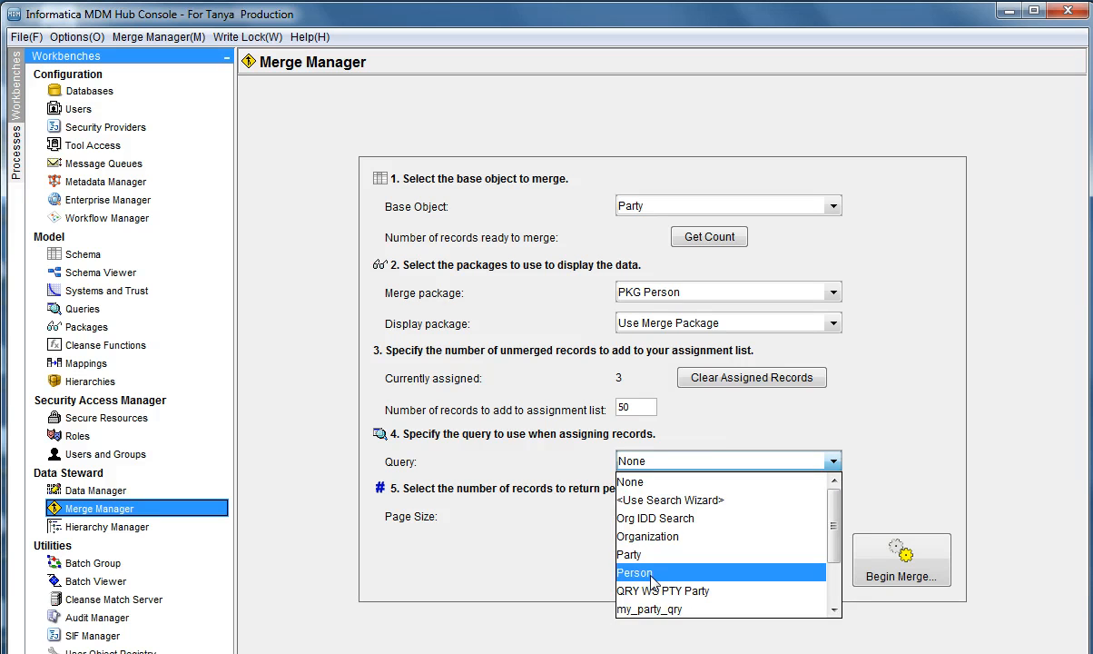
click(633, 572)
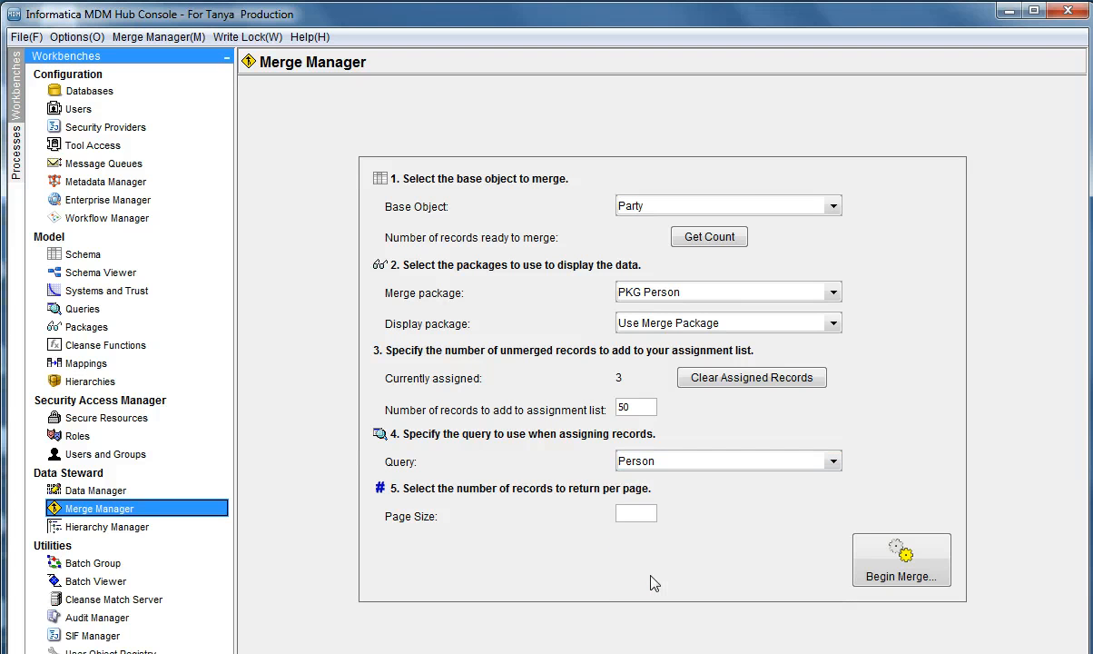
mouse_move(736, 386)
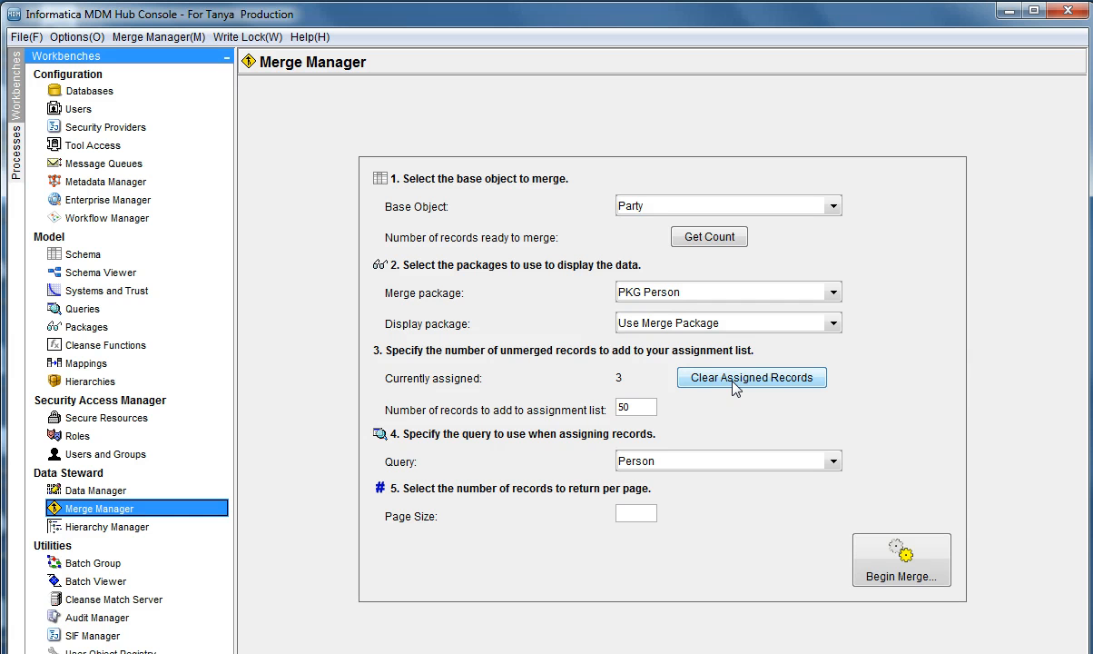
click(751, 377)
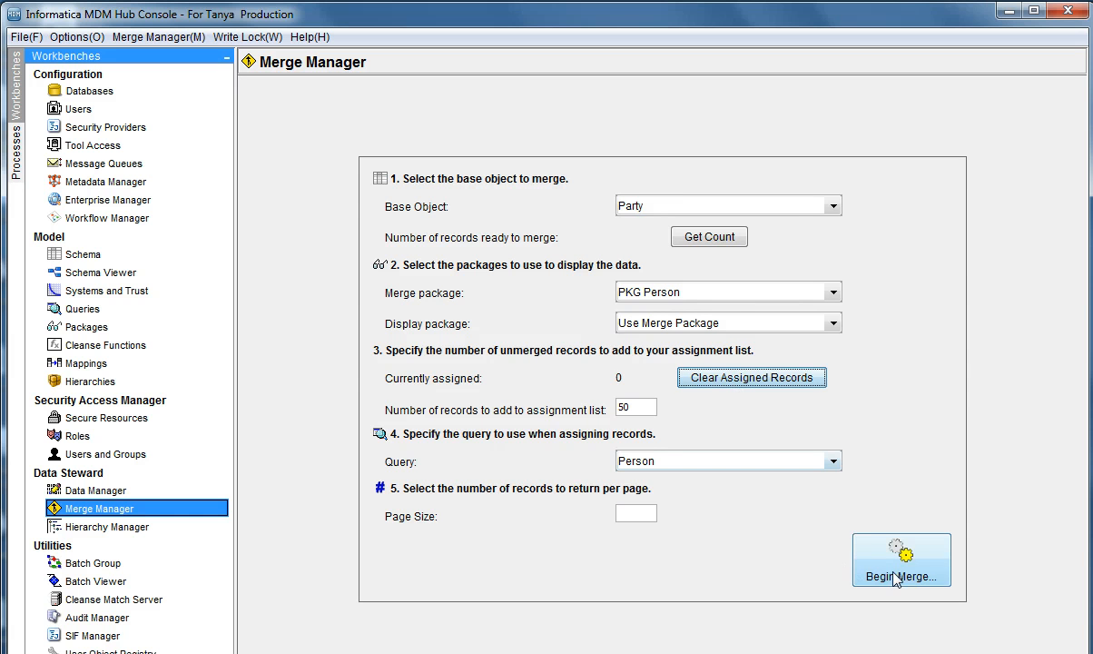
click(901, 576)
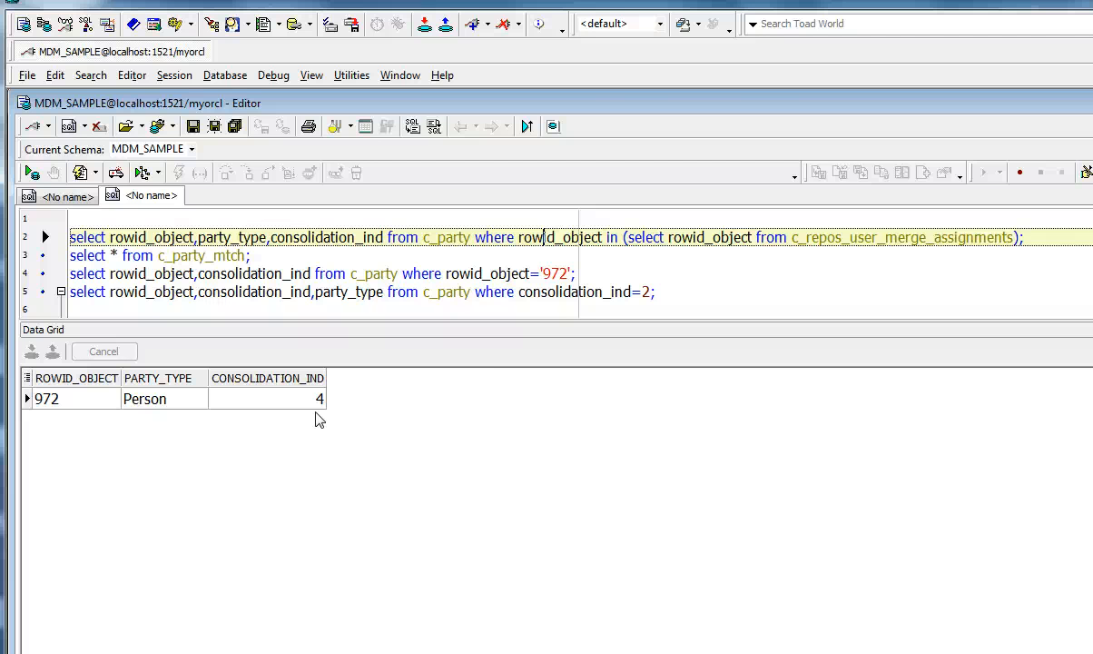
mouse_move(123, 592)
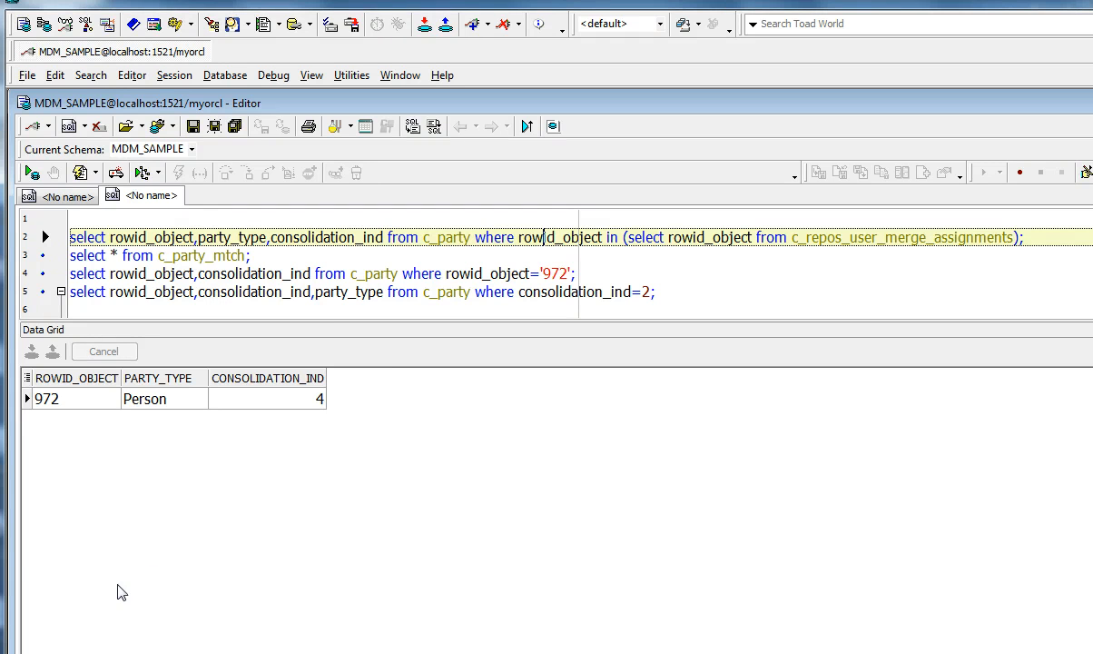